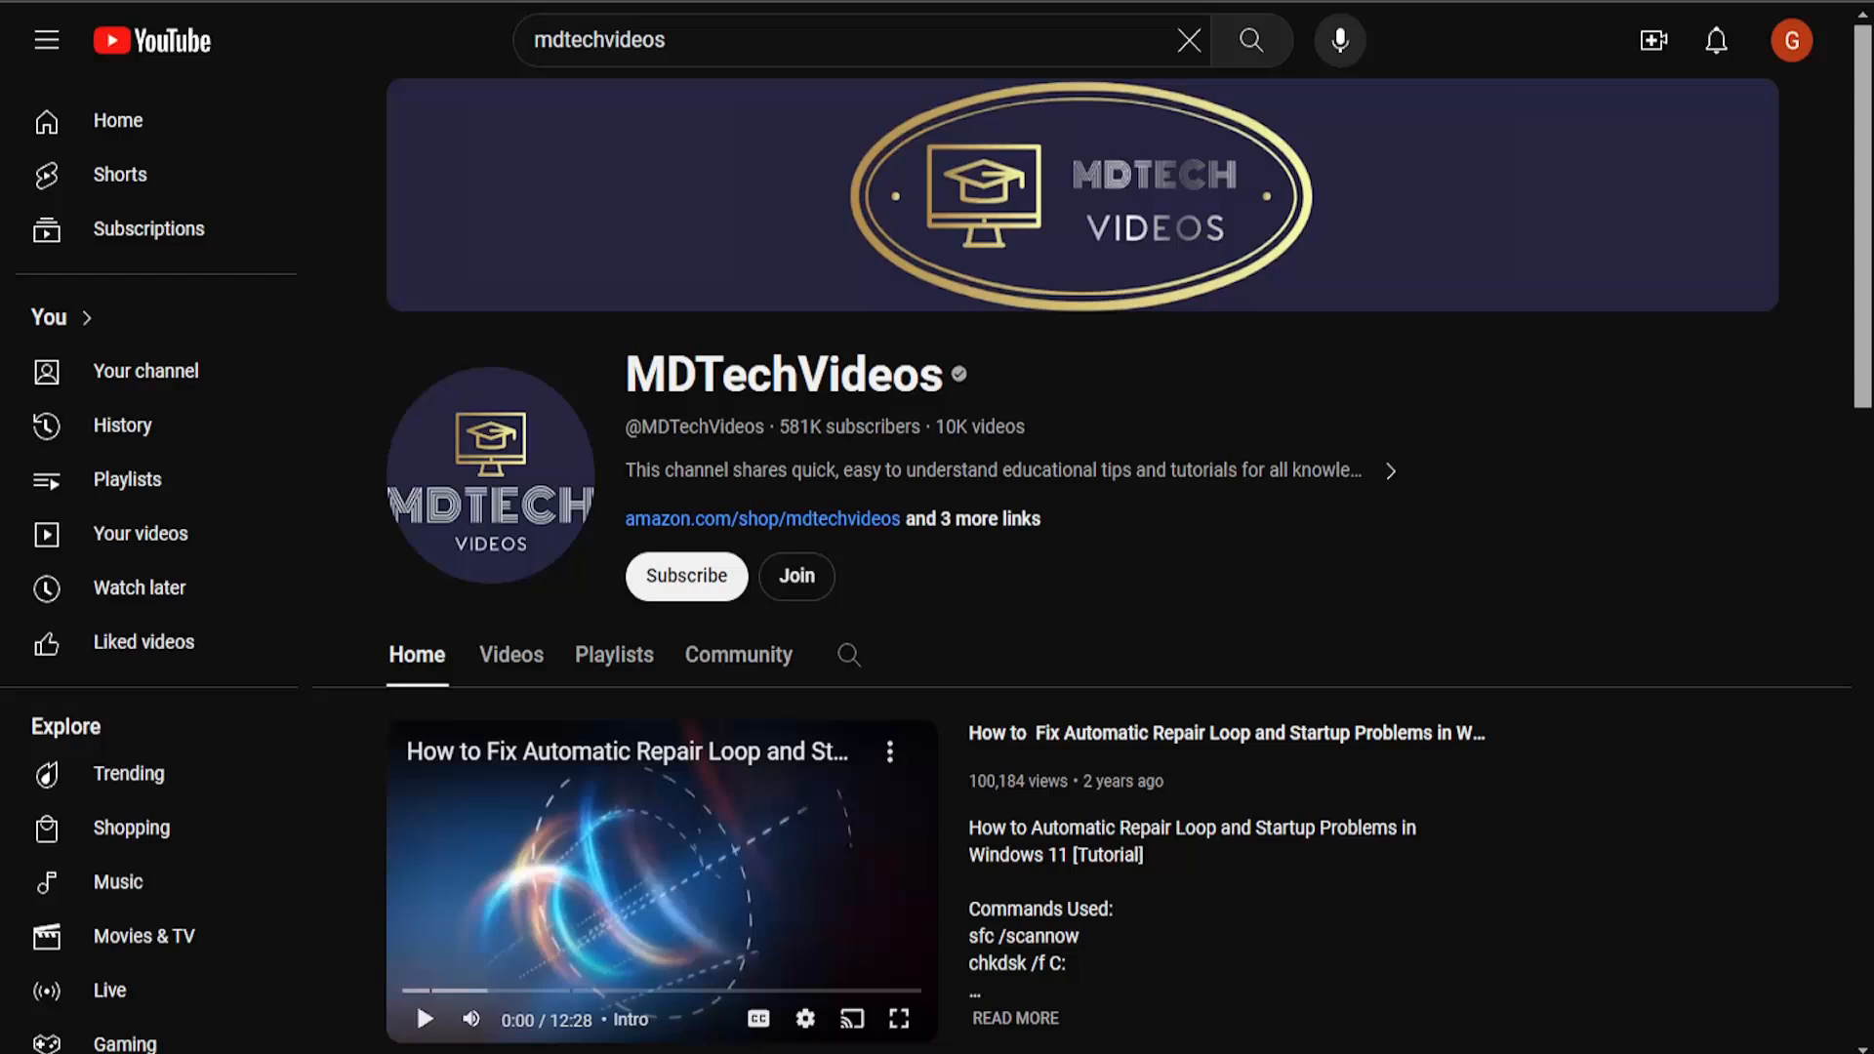
mouse_move(764, 501)
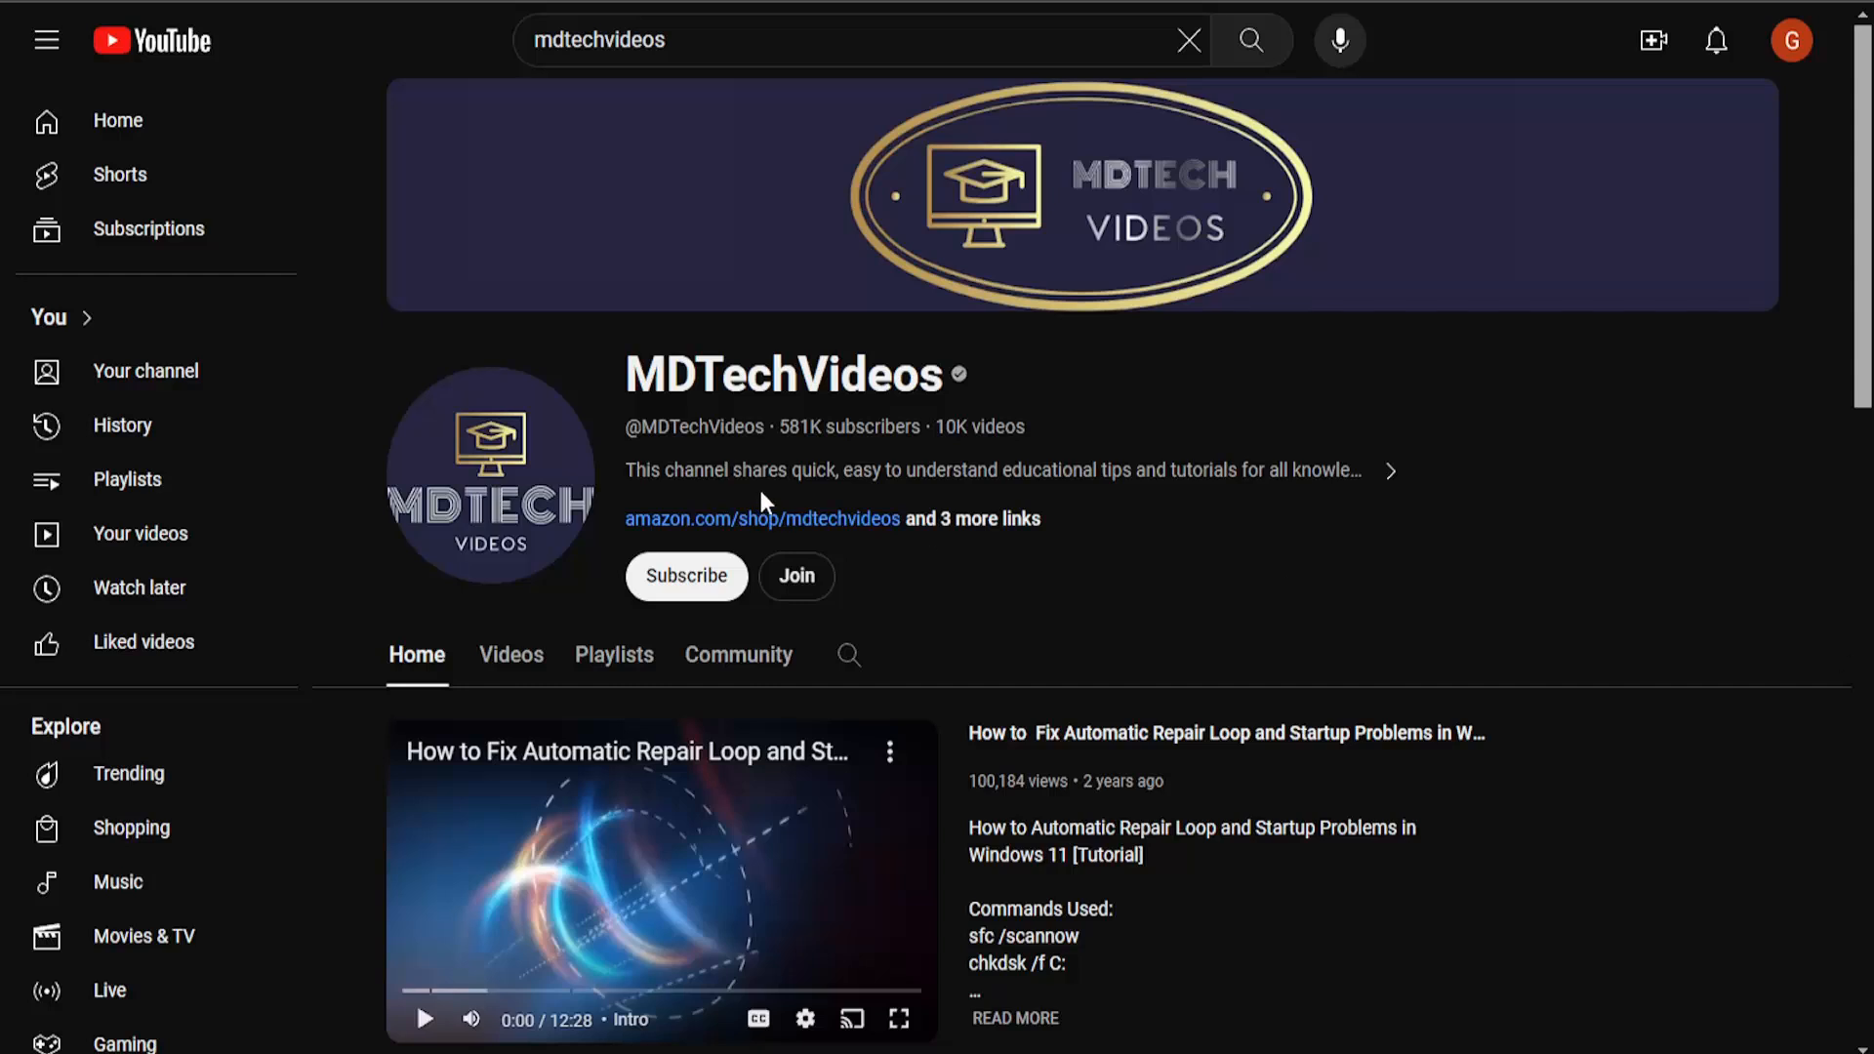
Open the Automatic Repair Loop tutorial video, then return to the MDTechVideos channel page.
scroll("down", 3)
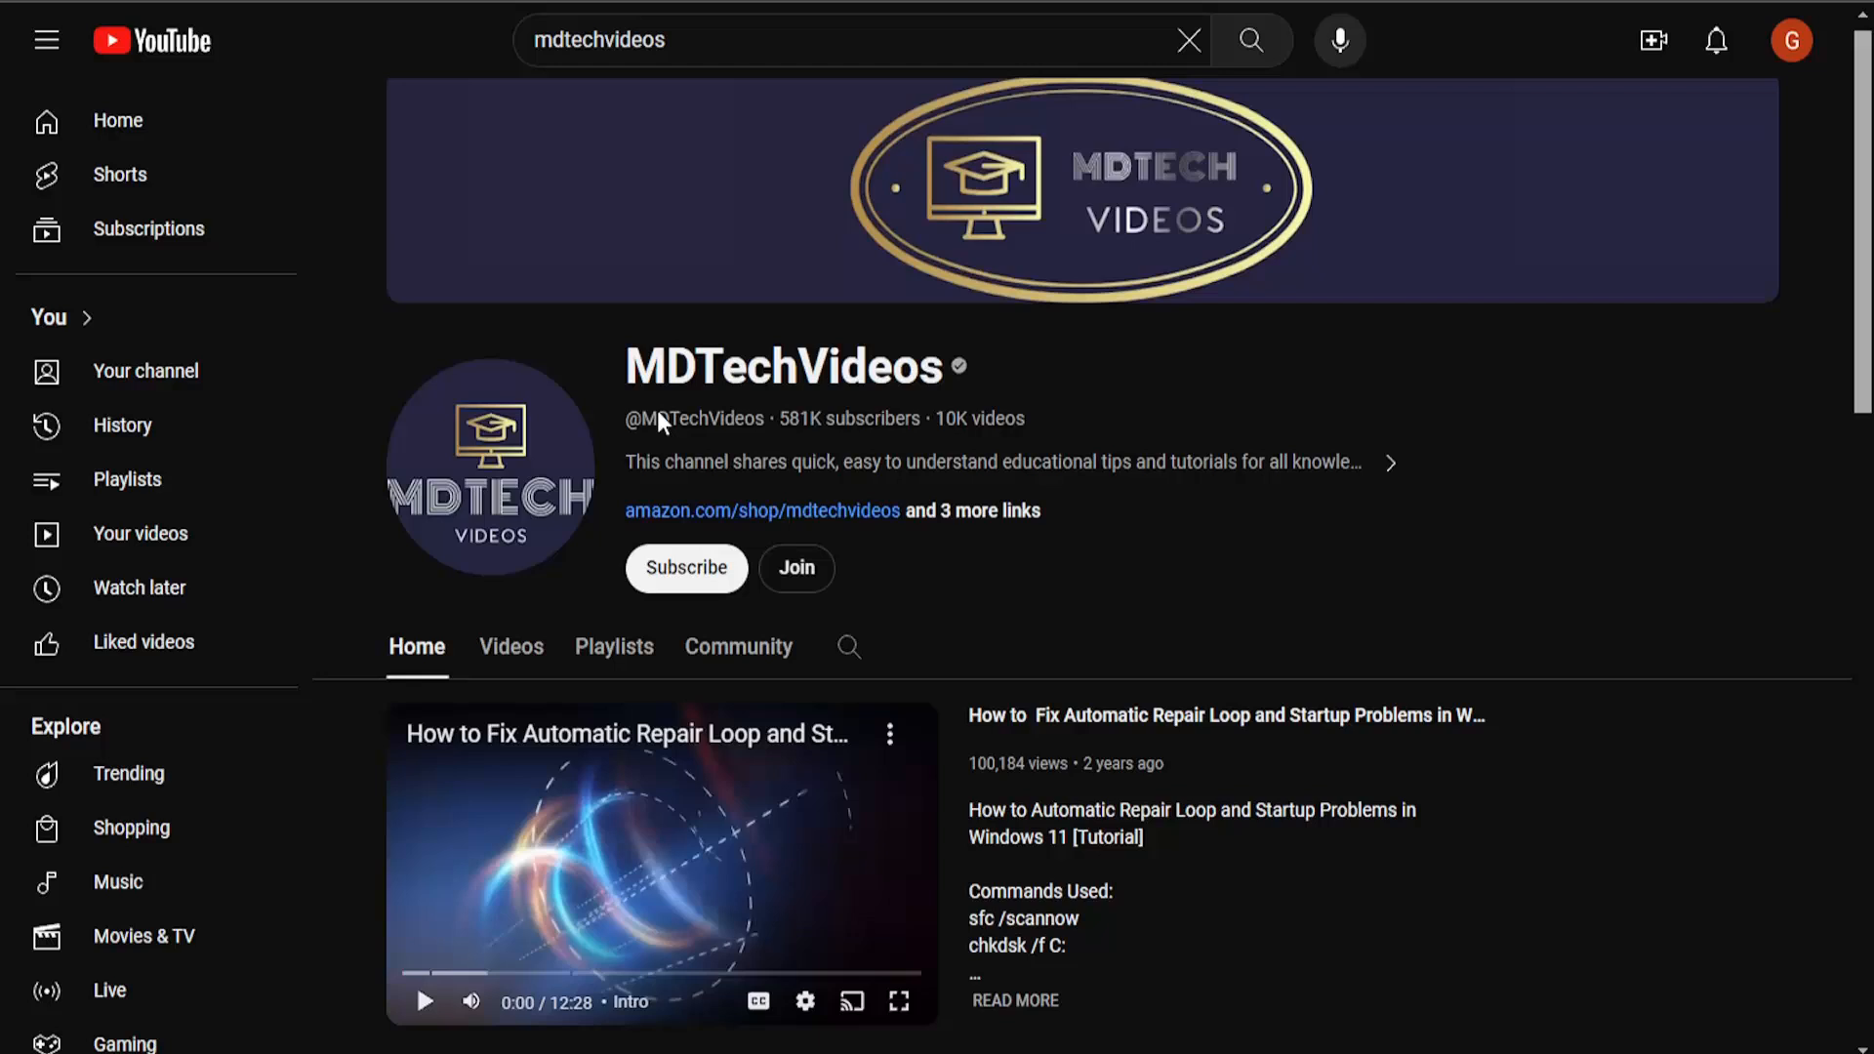
scroll("down", 3)
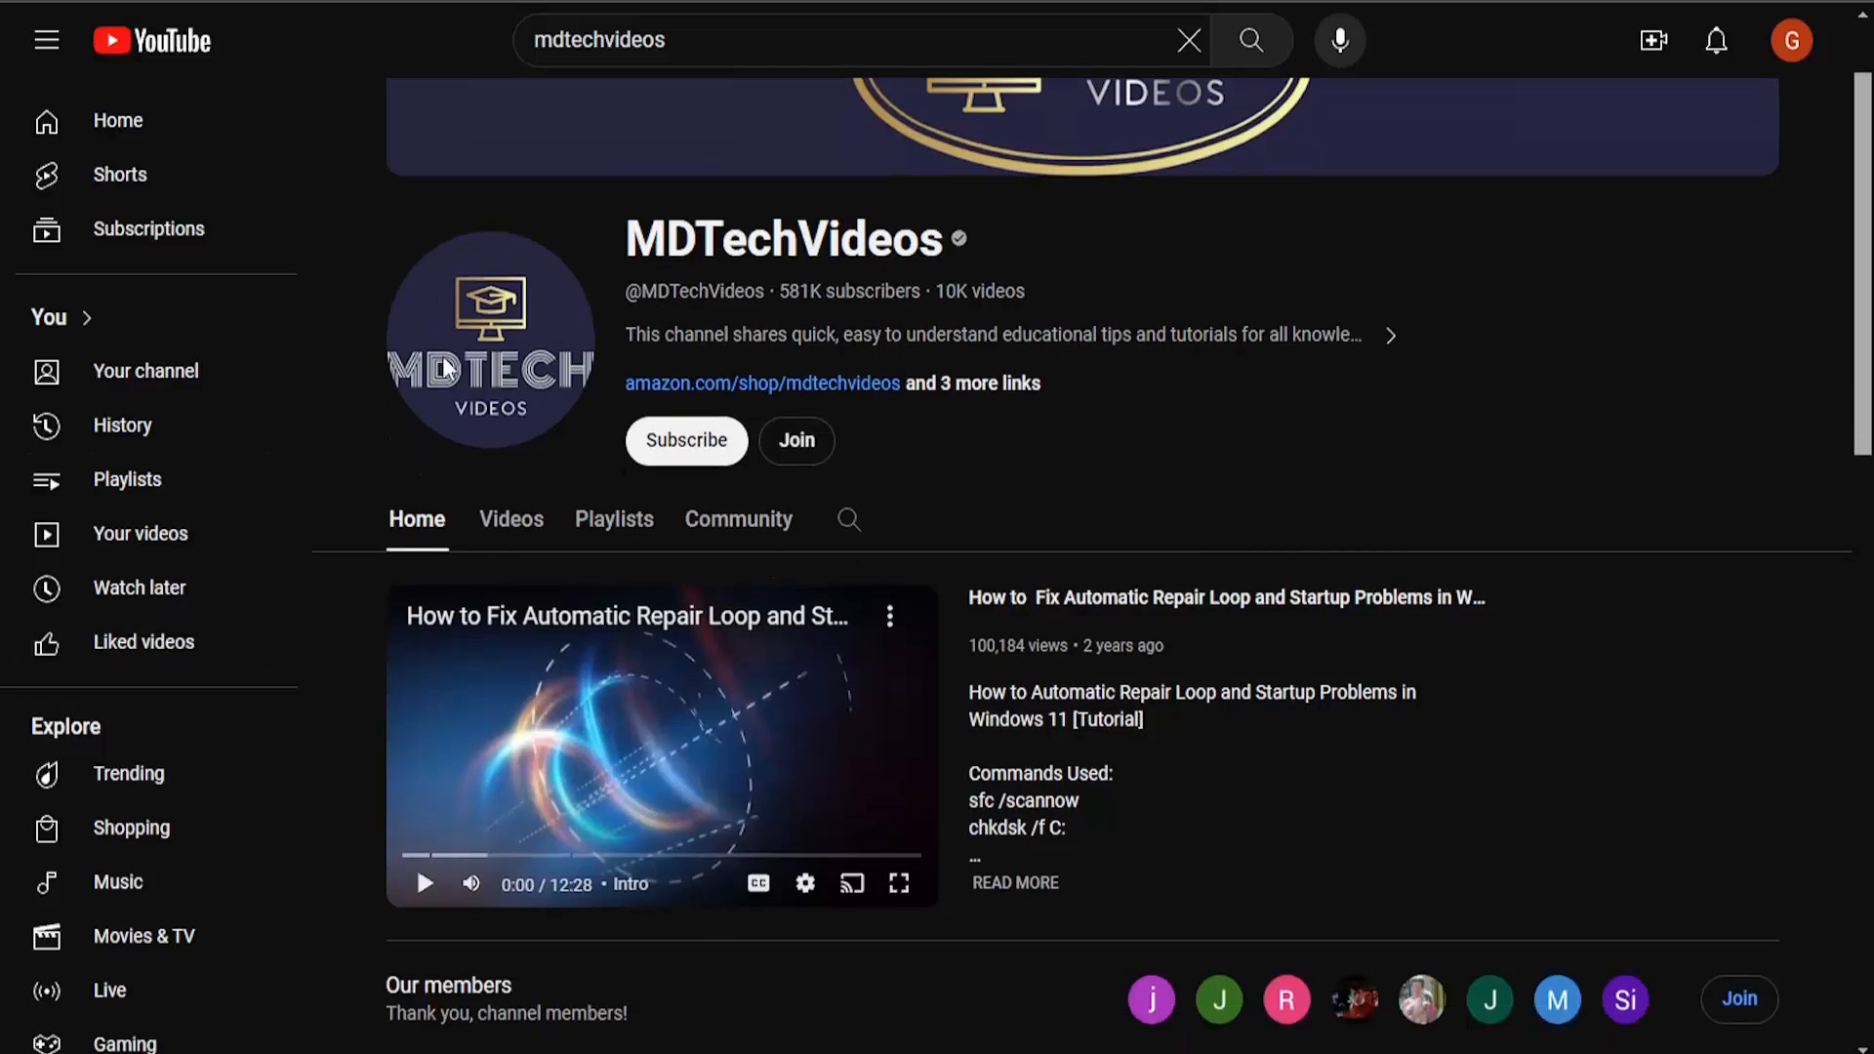
mouse_move(703, 725)
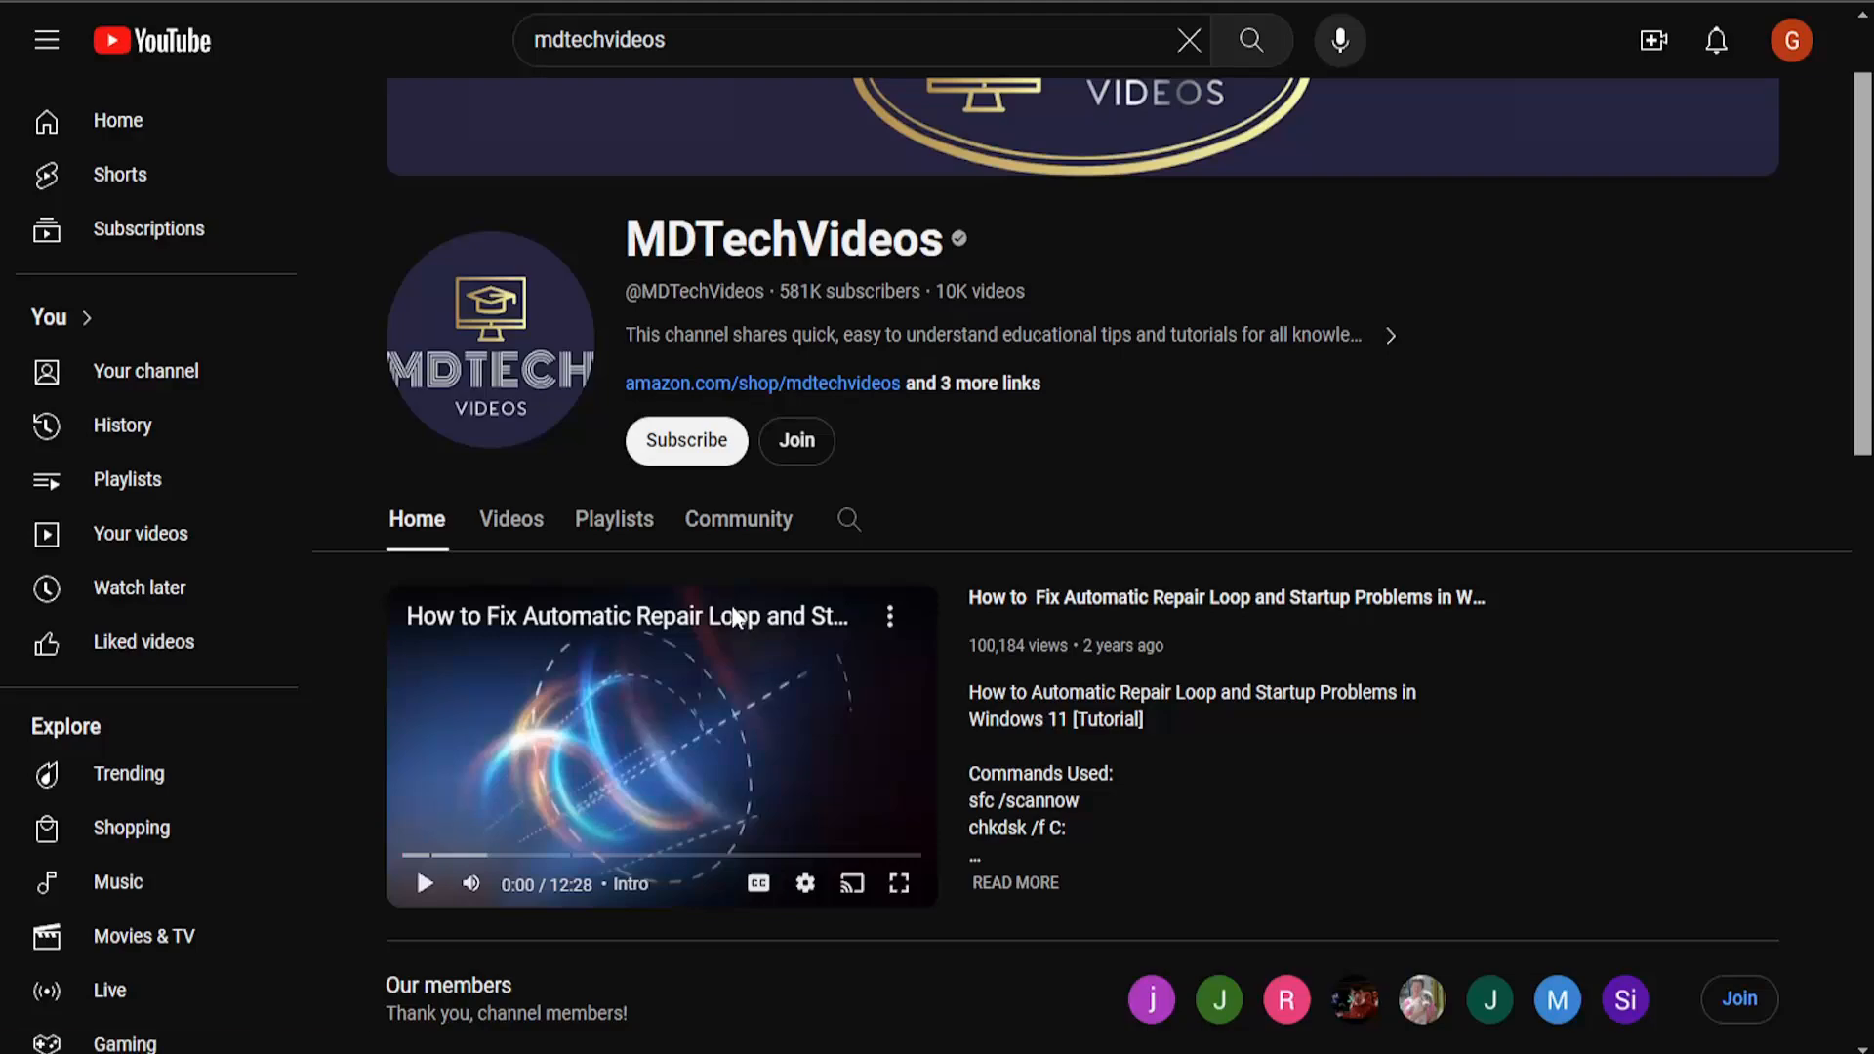
left_click(659, 744)
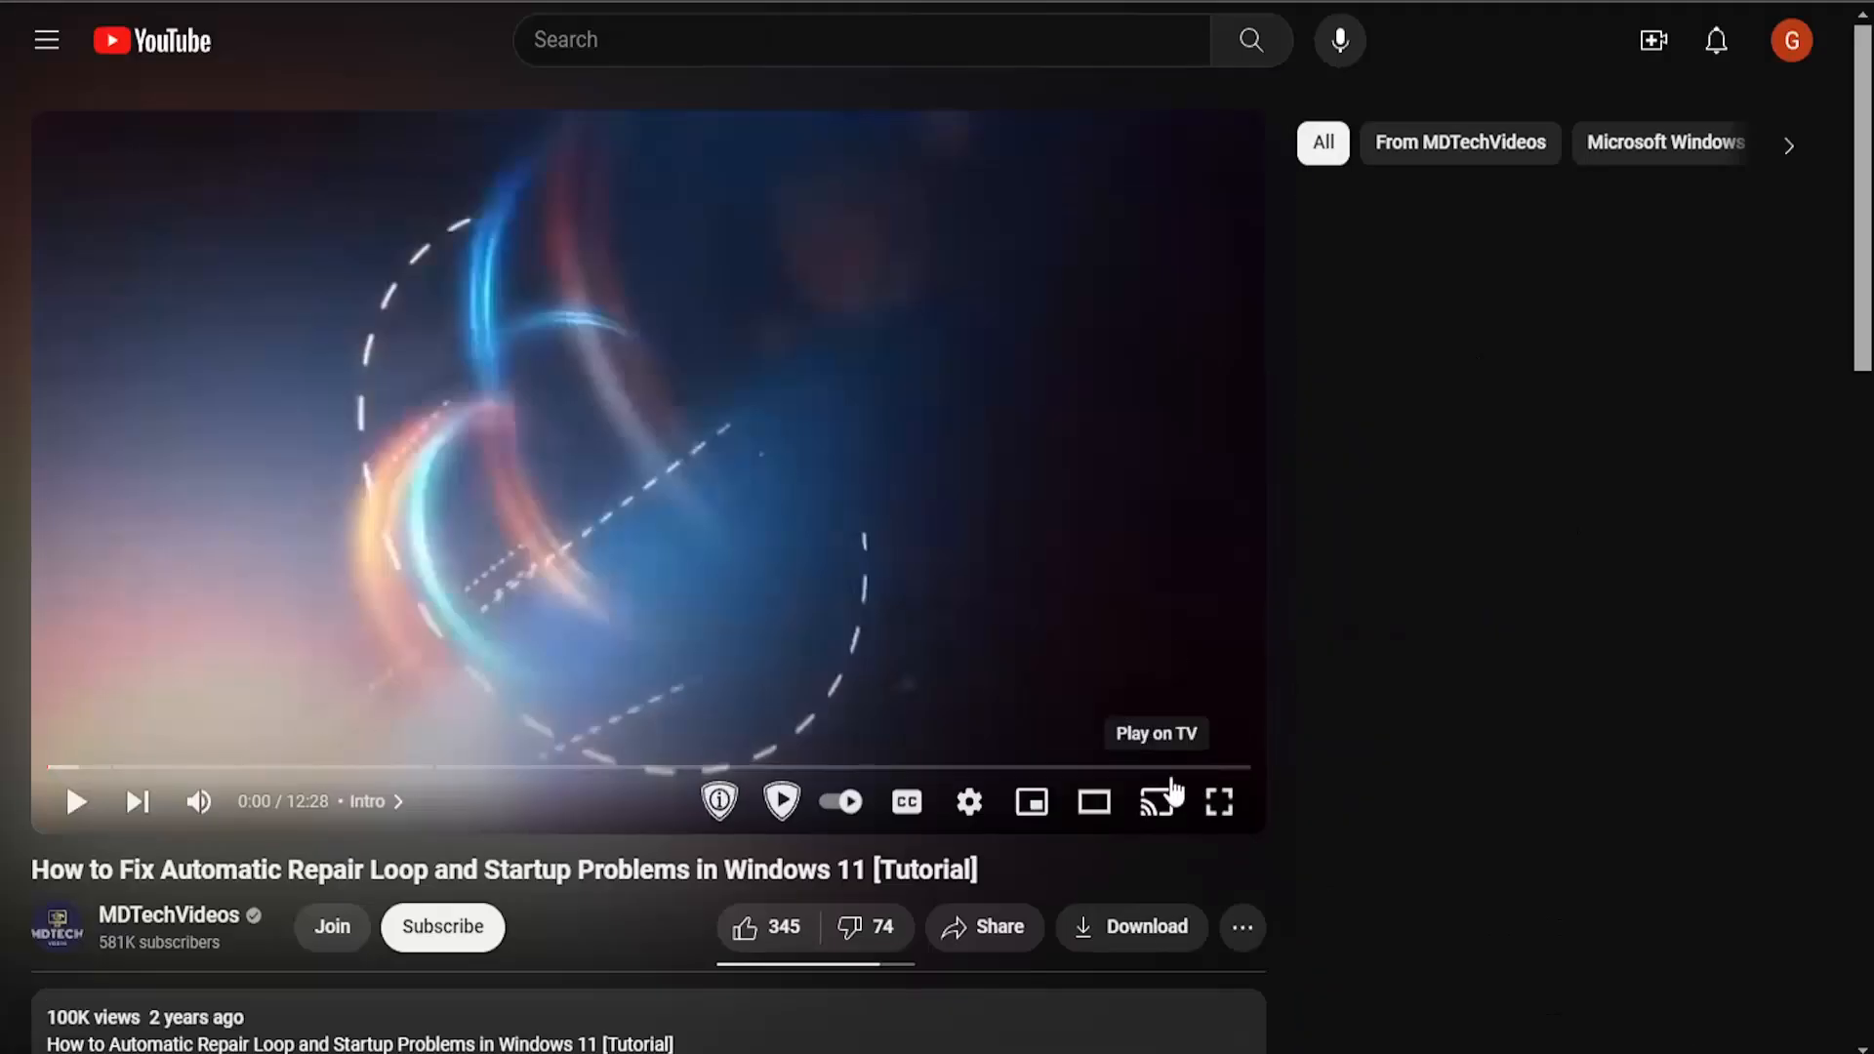
mouse_move(261, 727)
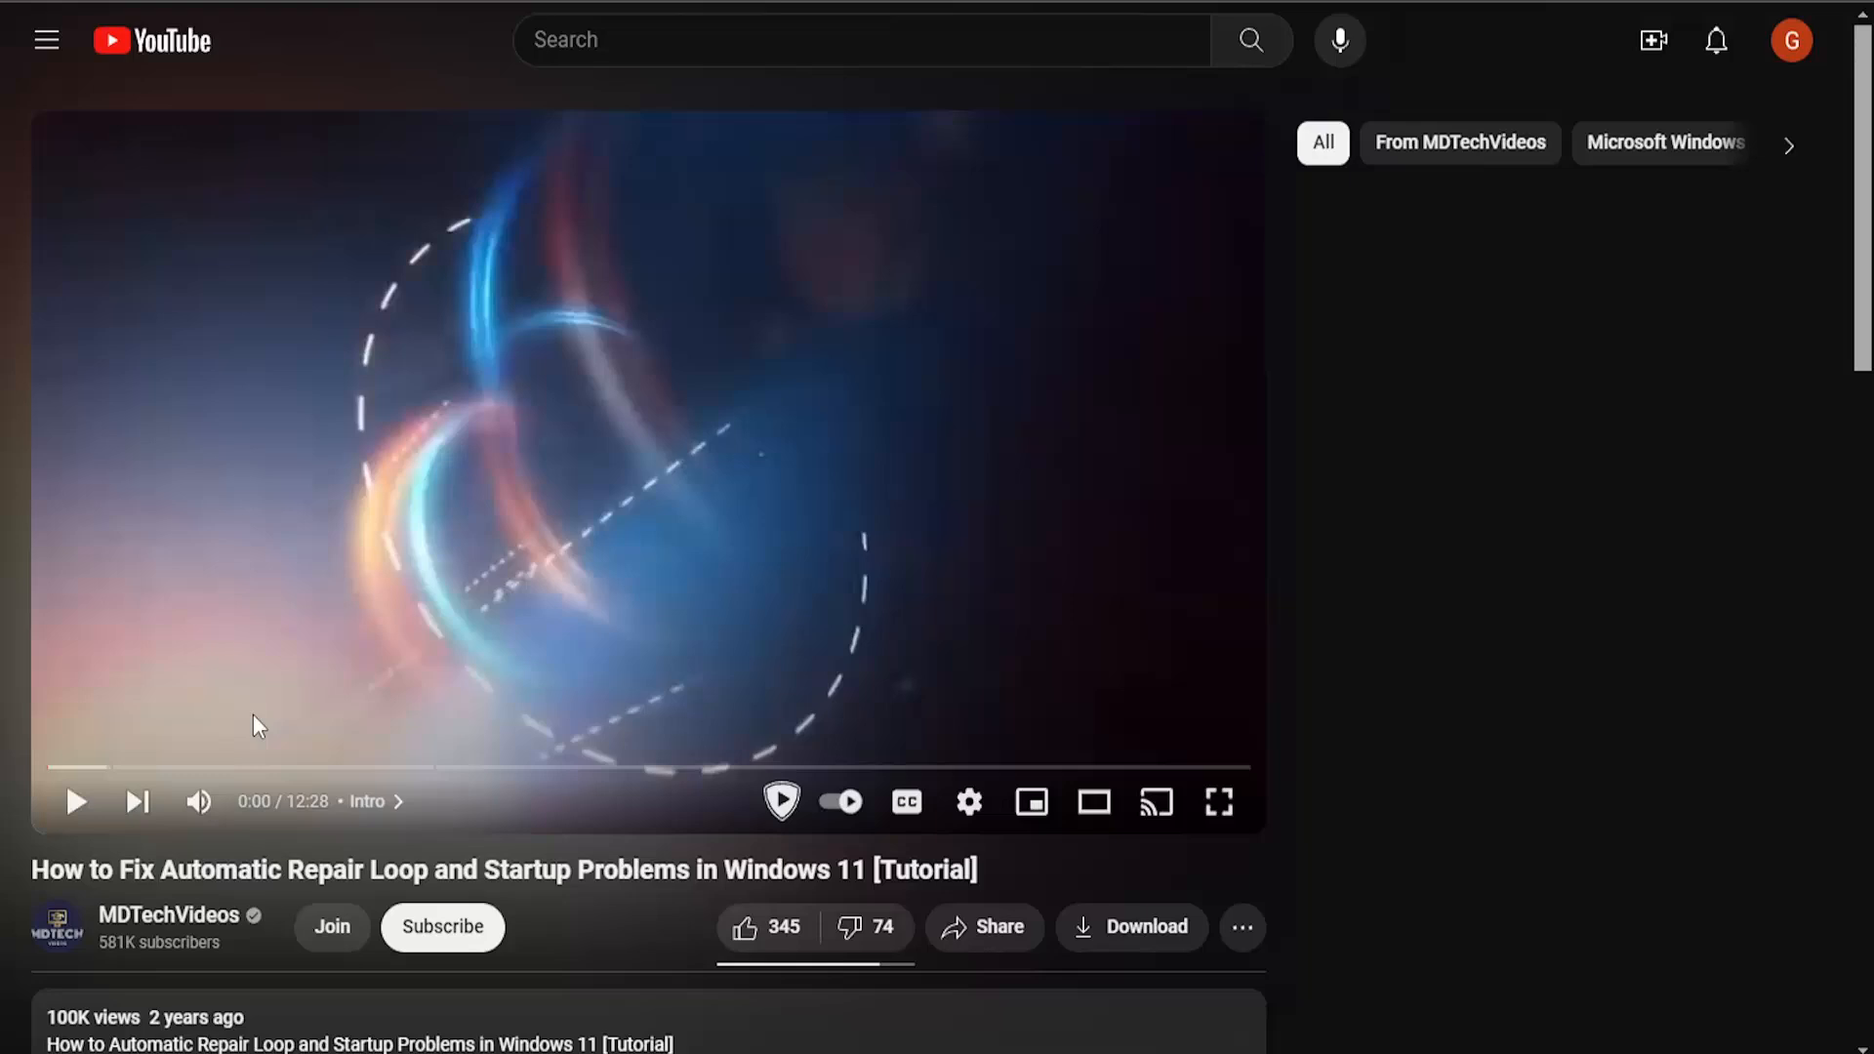
mouse_move(197, 921)
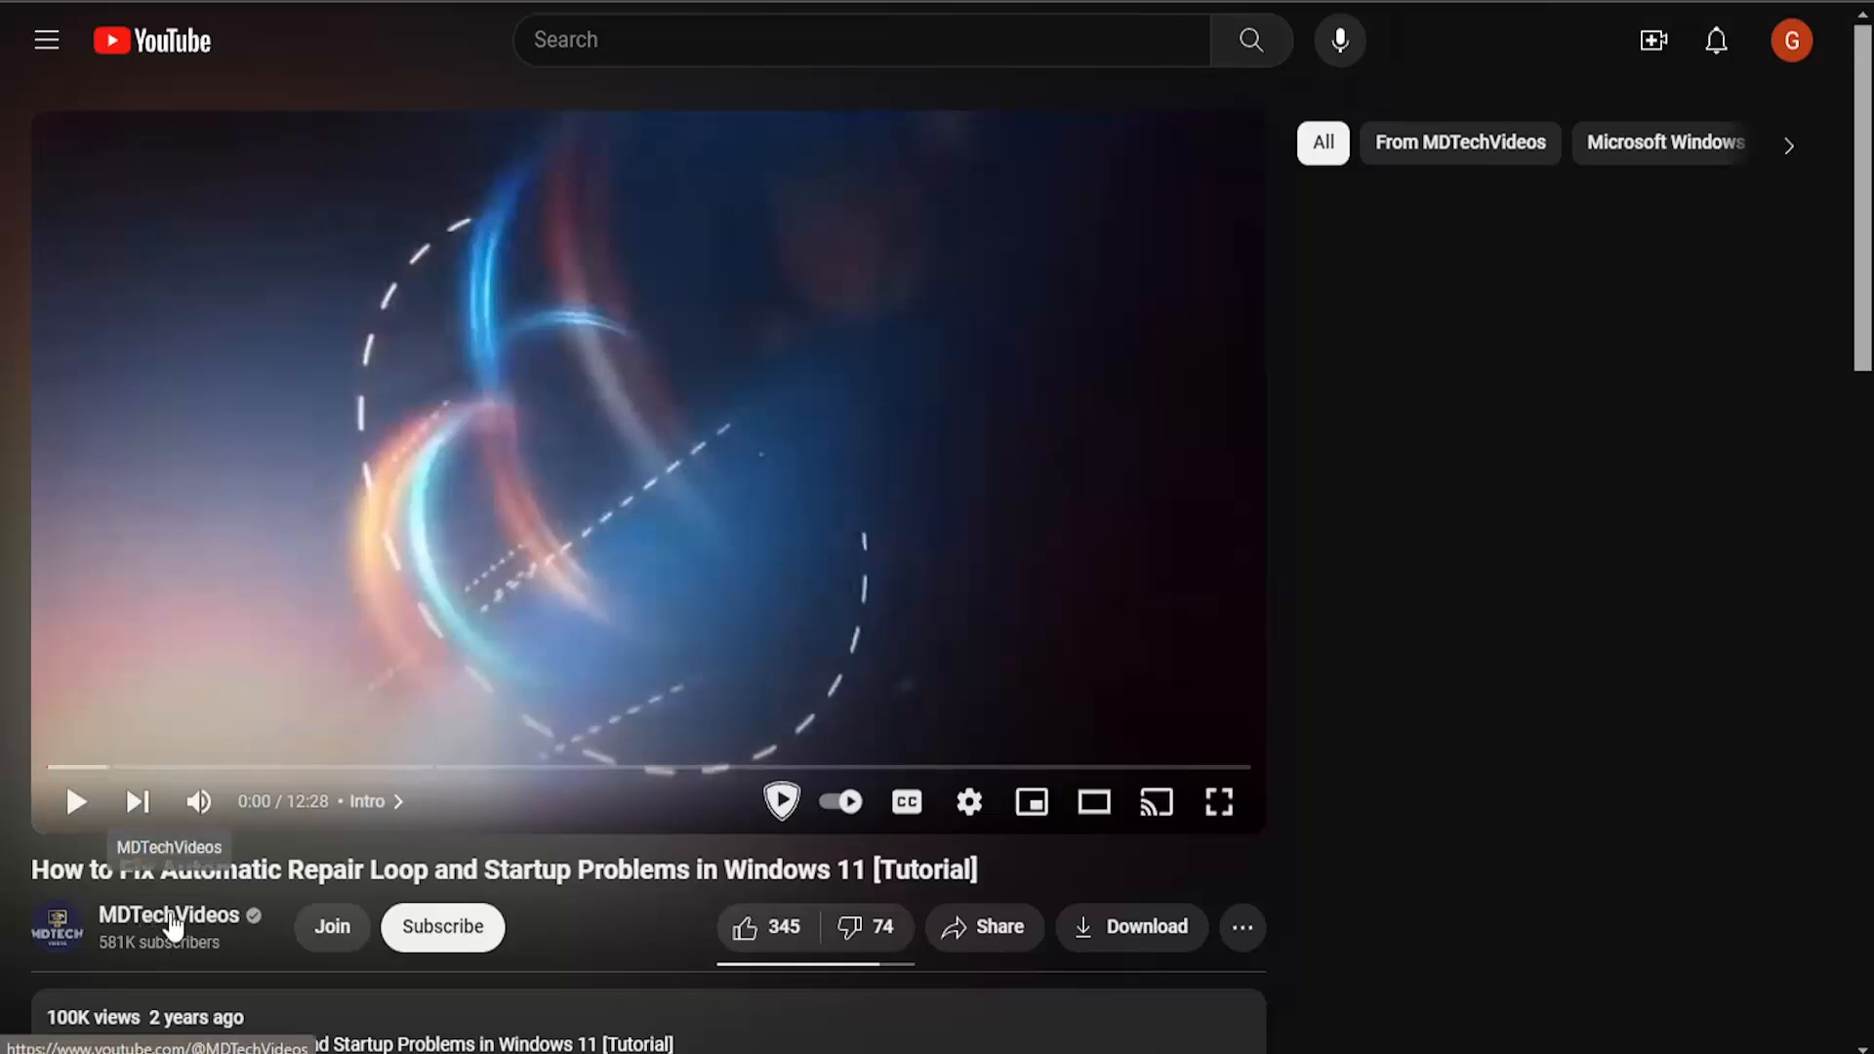
left_click(168, 915)
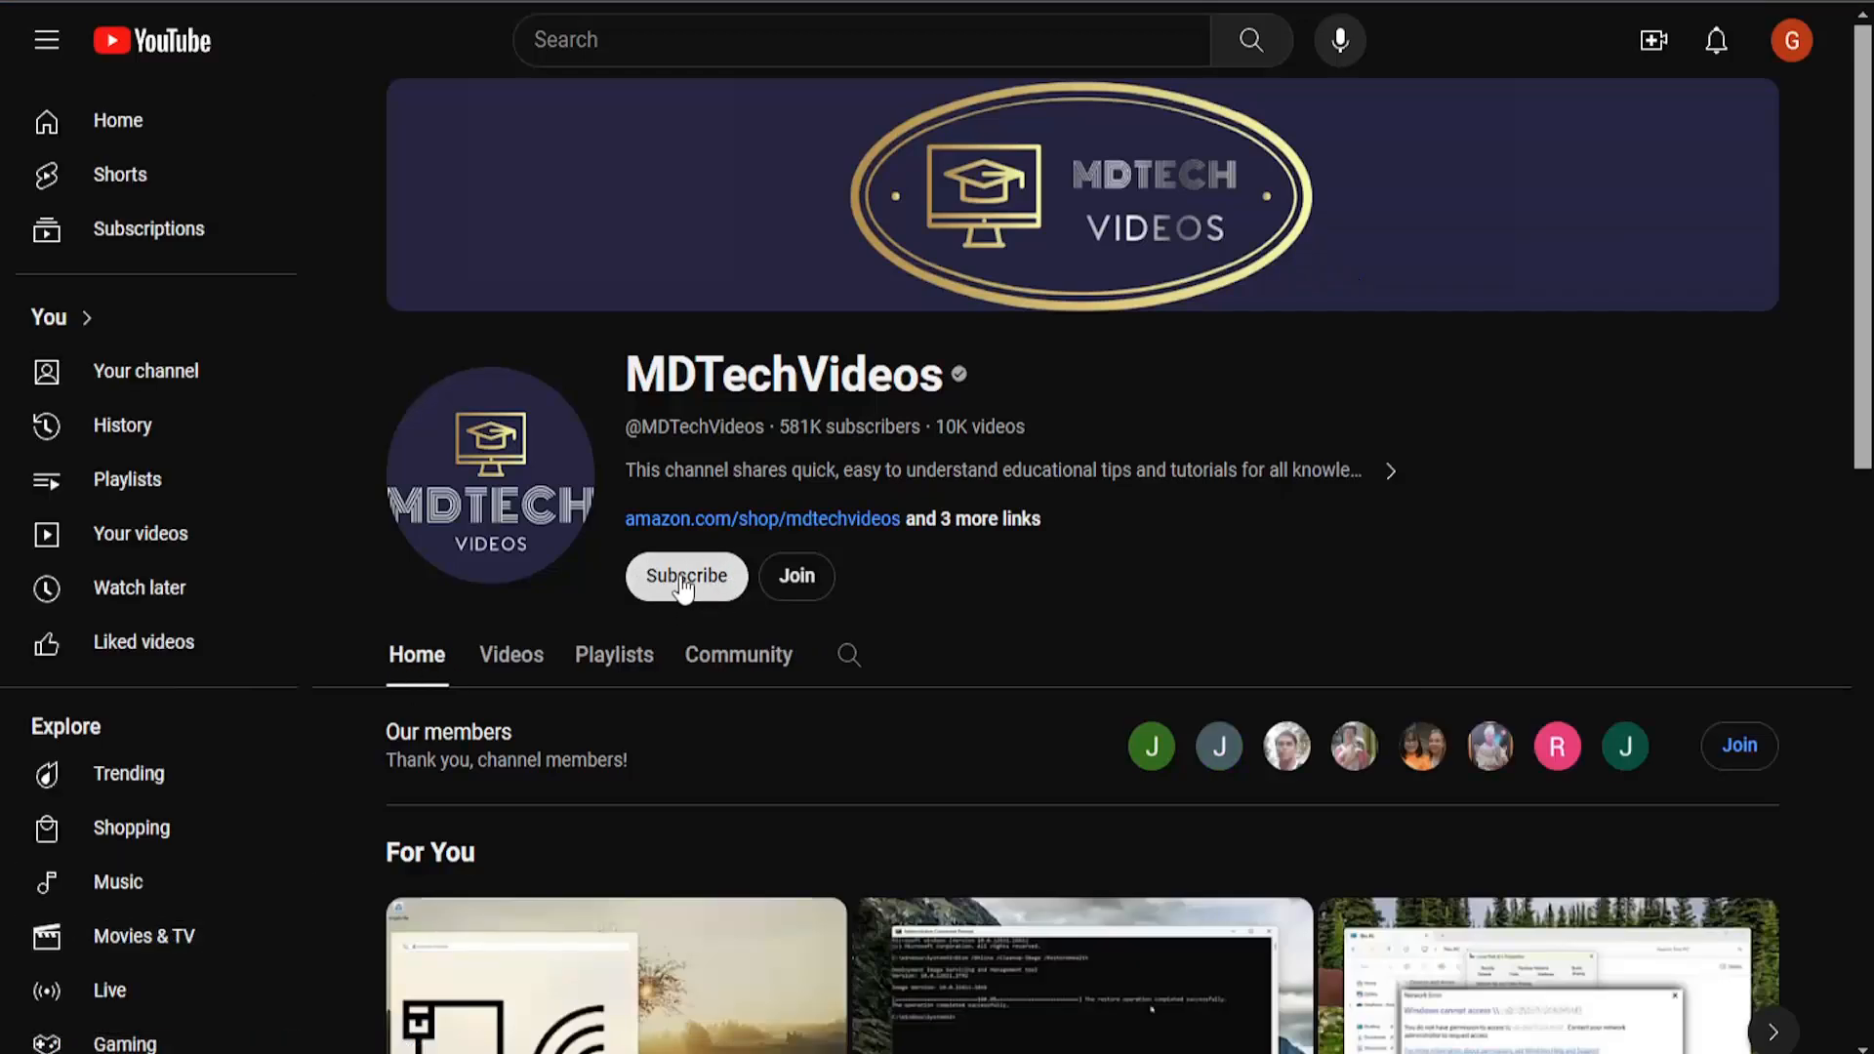
Subscribe to MDTechVideos on the channel page and view its subscription options.
left_click(686, 576)
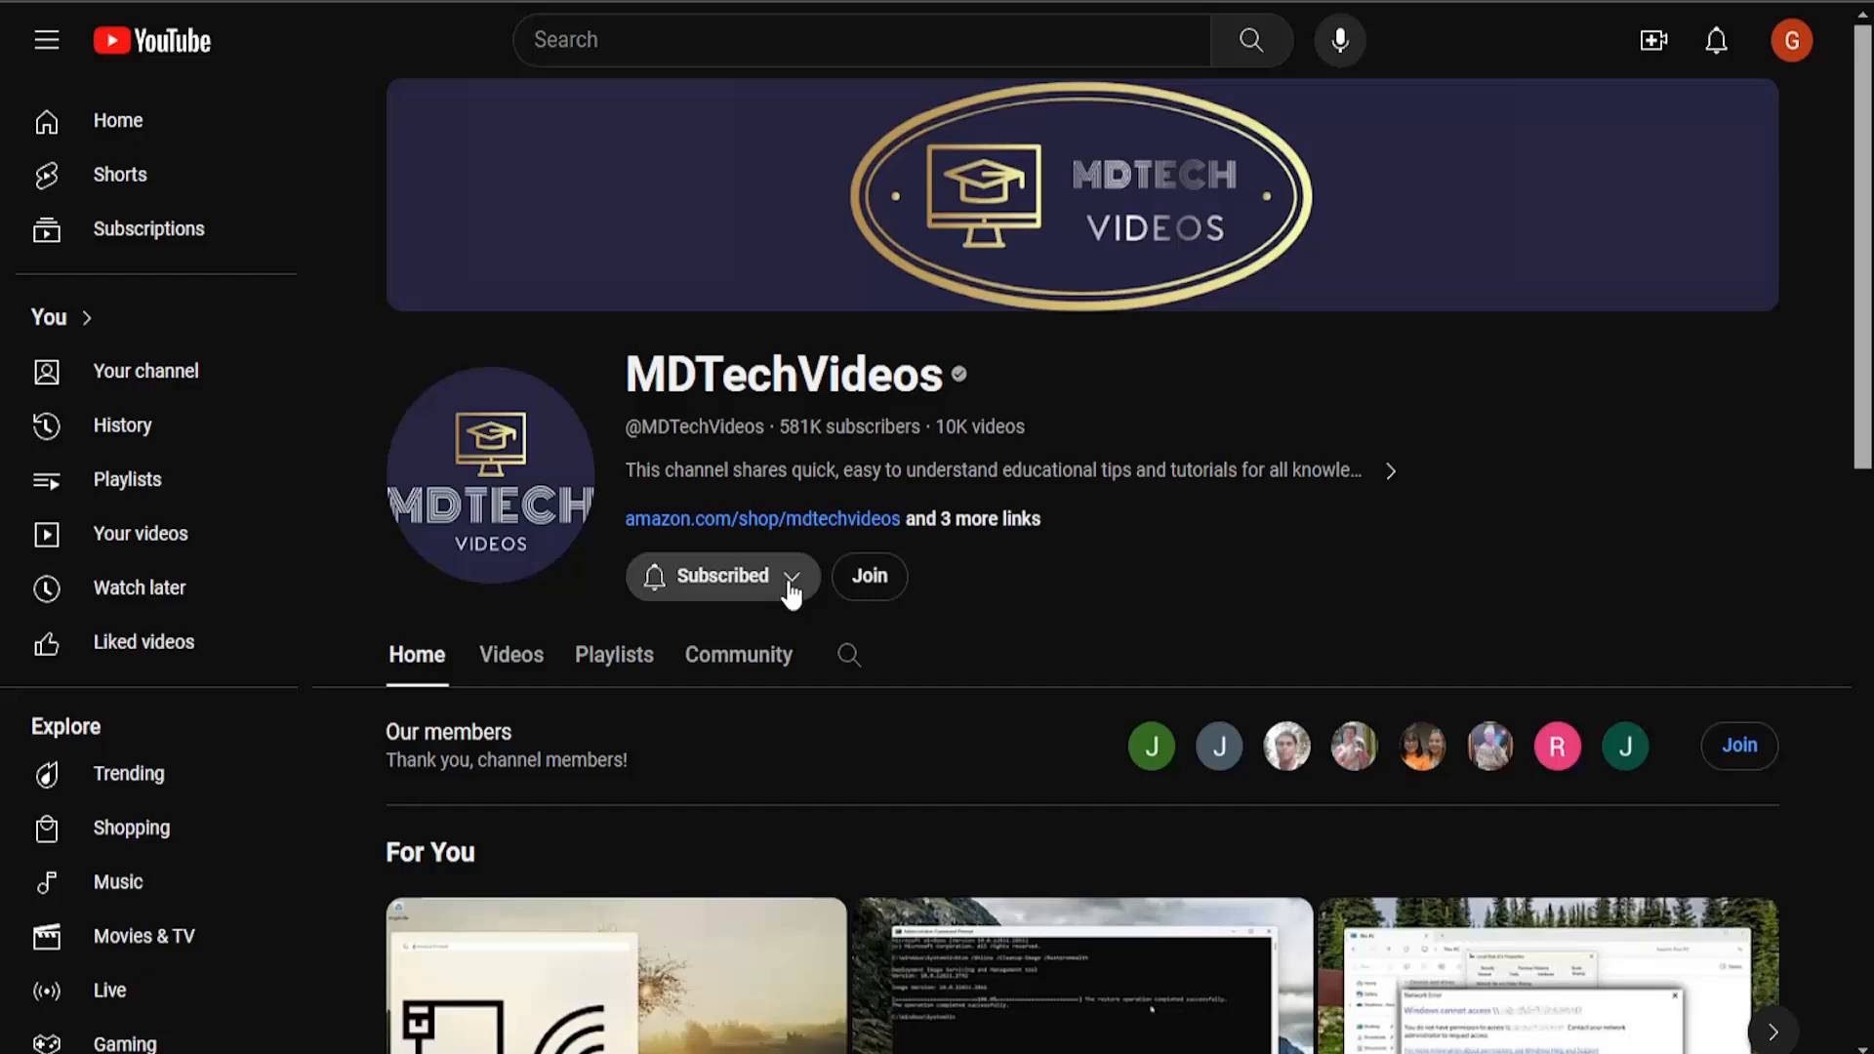
left_click(721, 576)
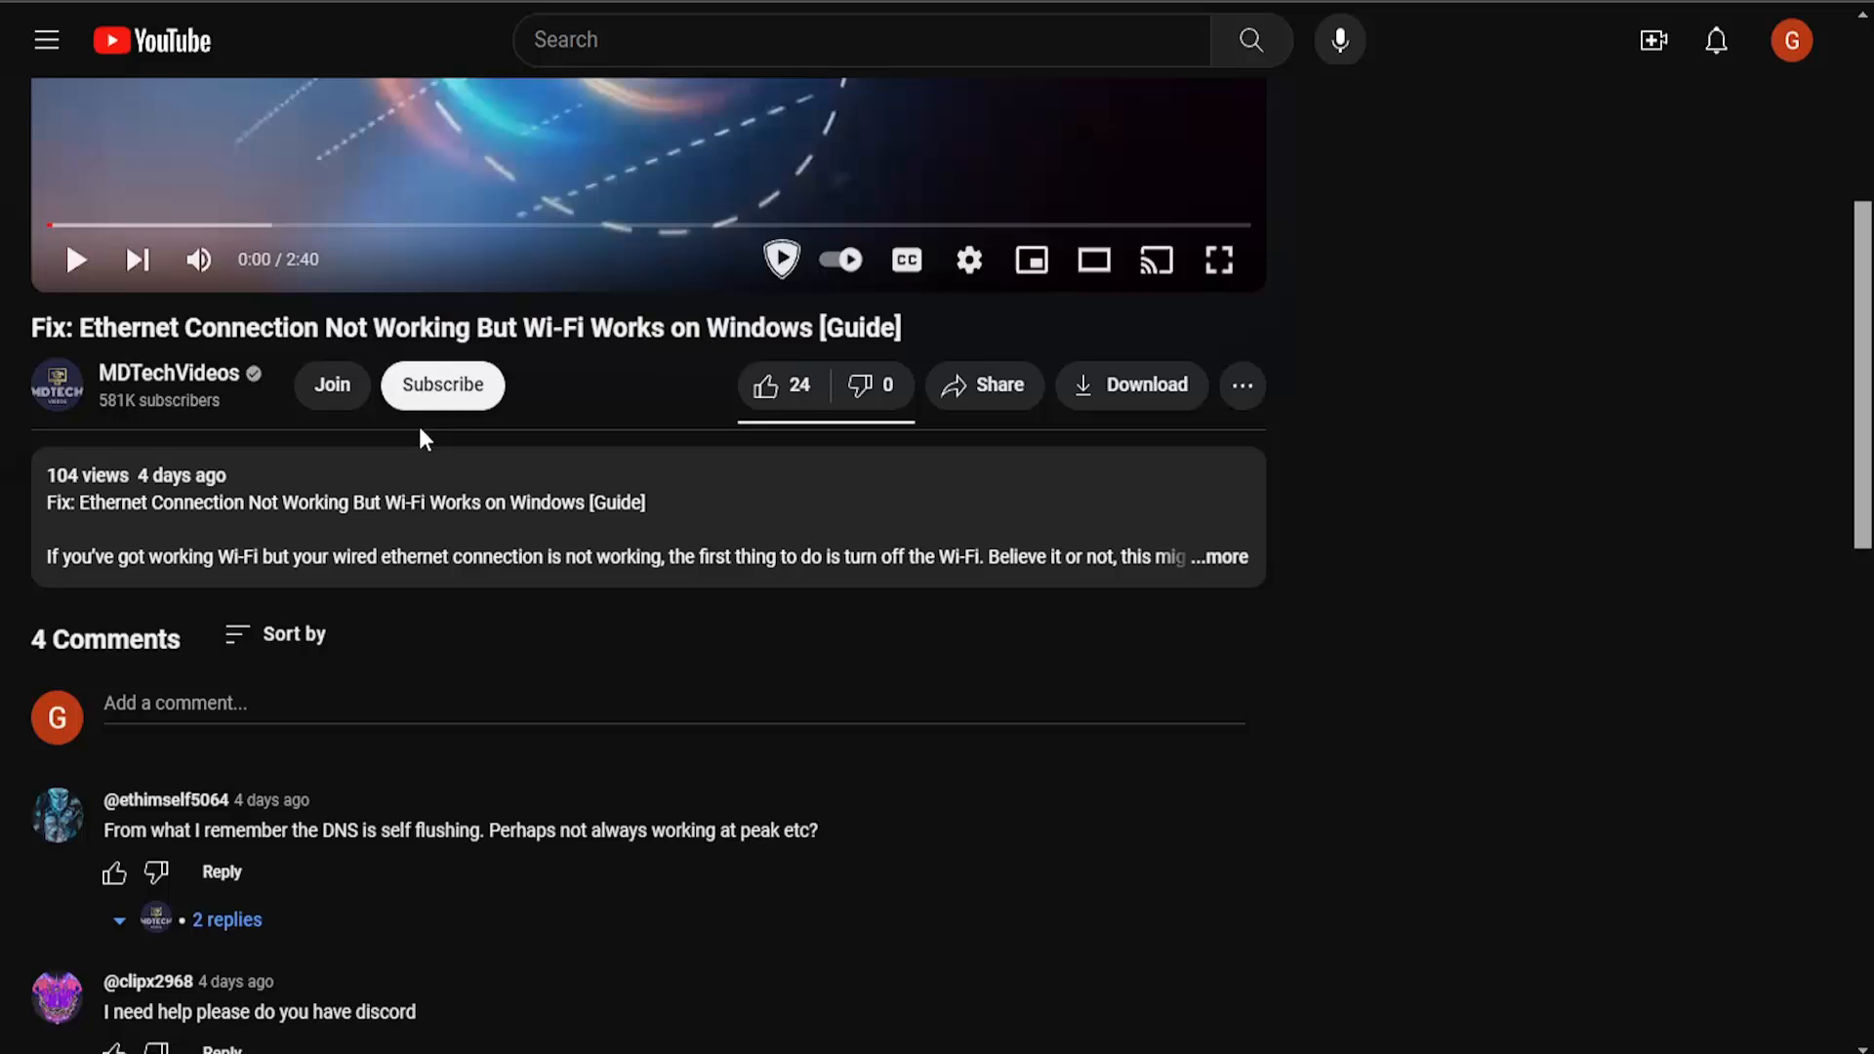
Subscribe to MDTechVideos from the Ethernet-fix video, then open and close the Subscribed dropdown.
left_click(441, 385)
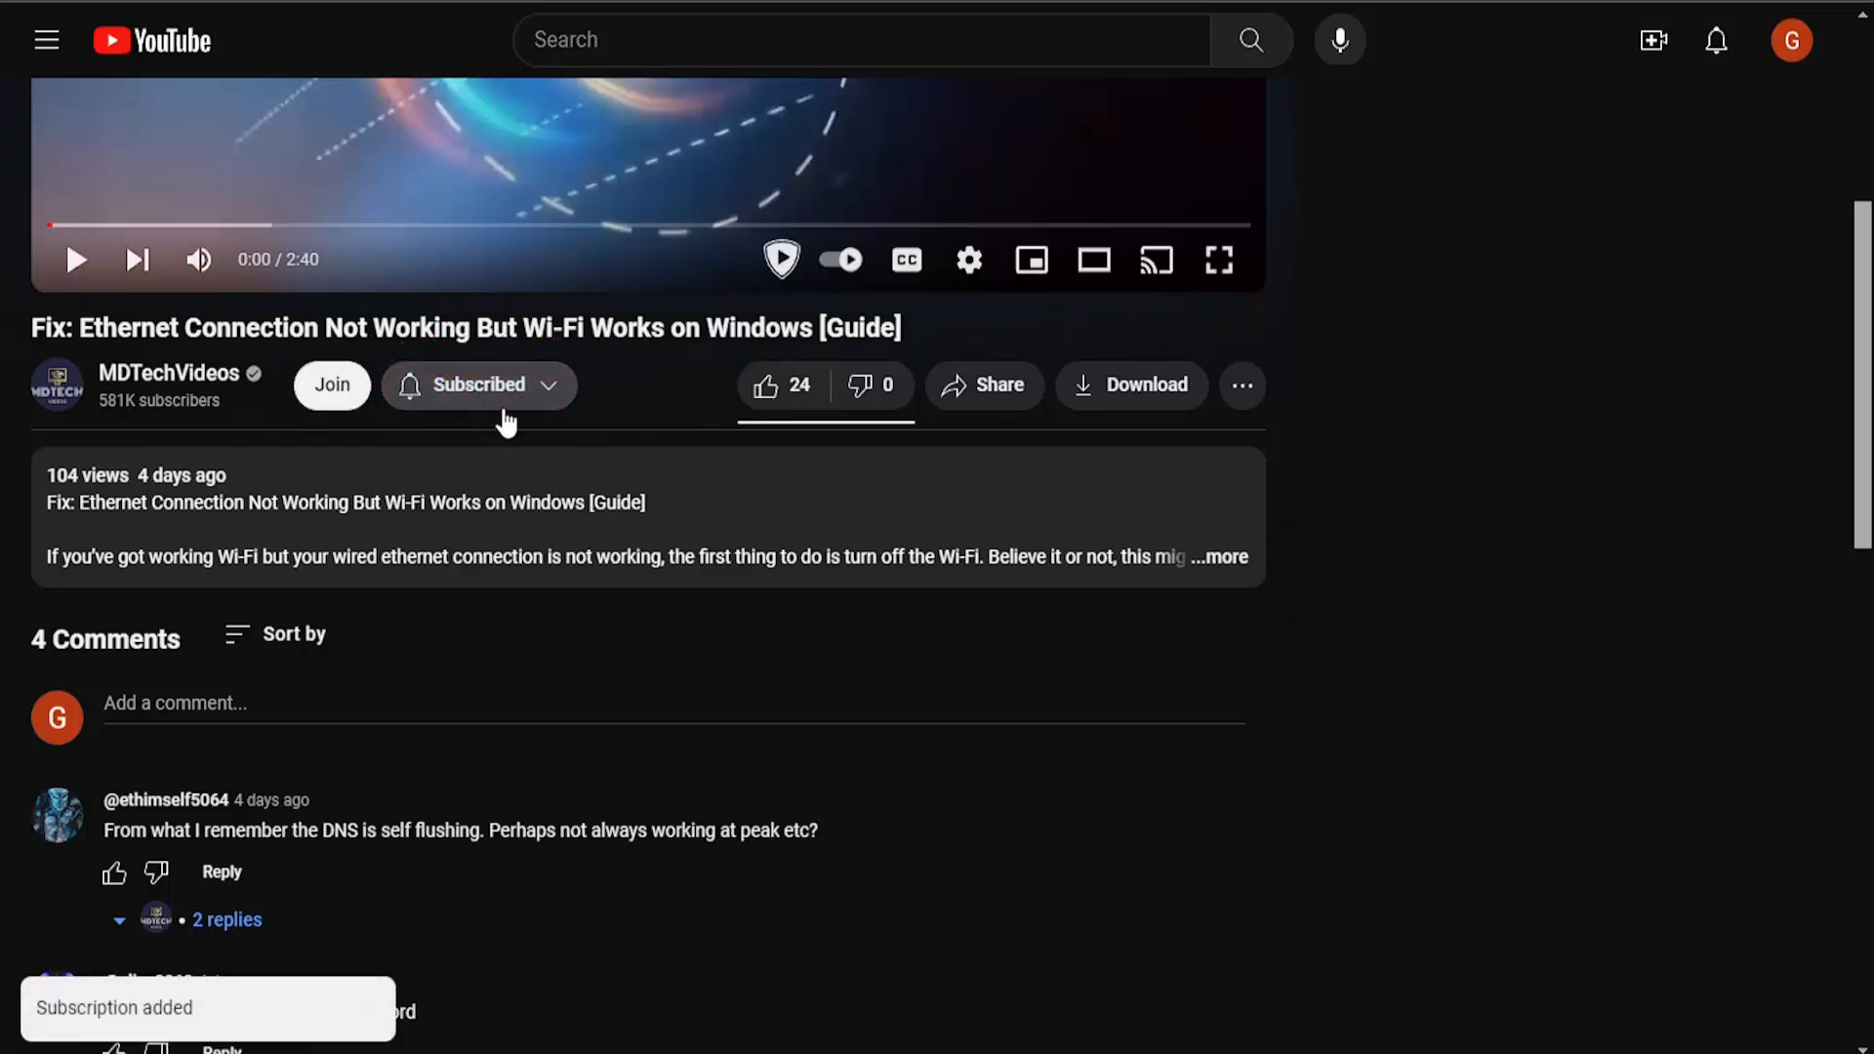
left_click(477, 384)
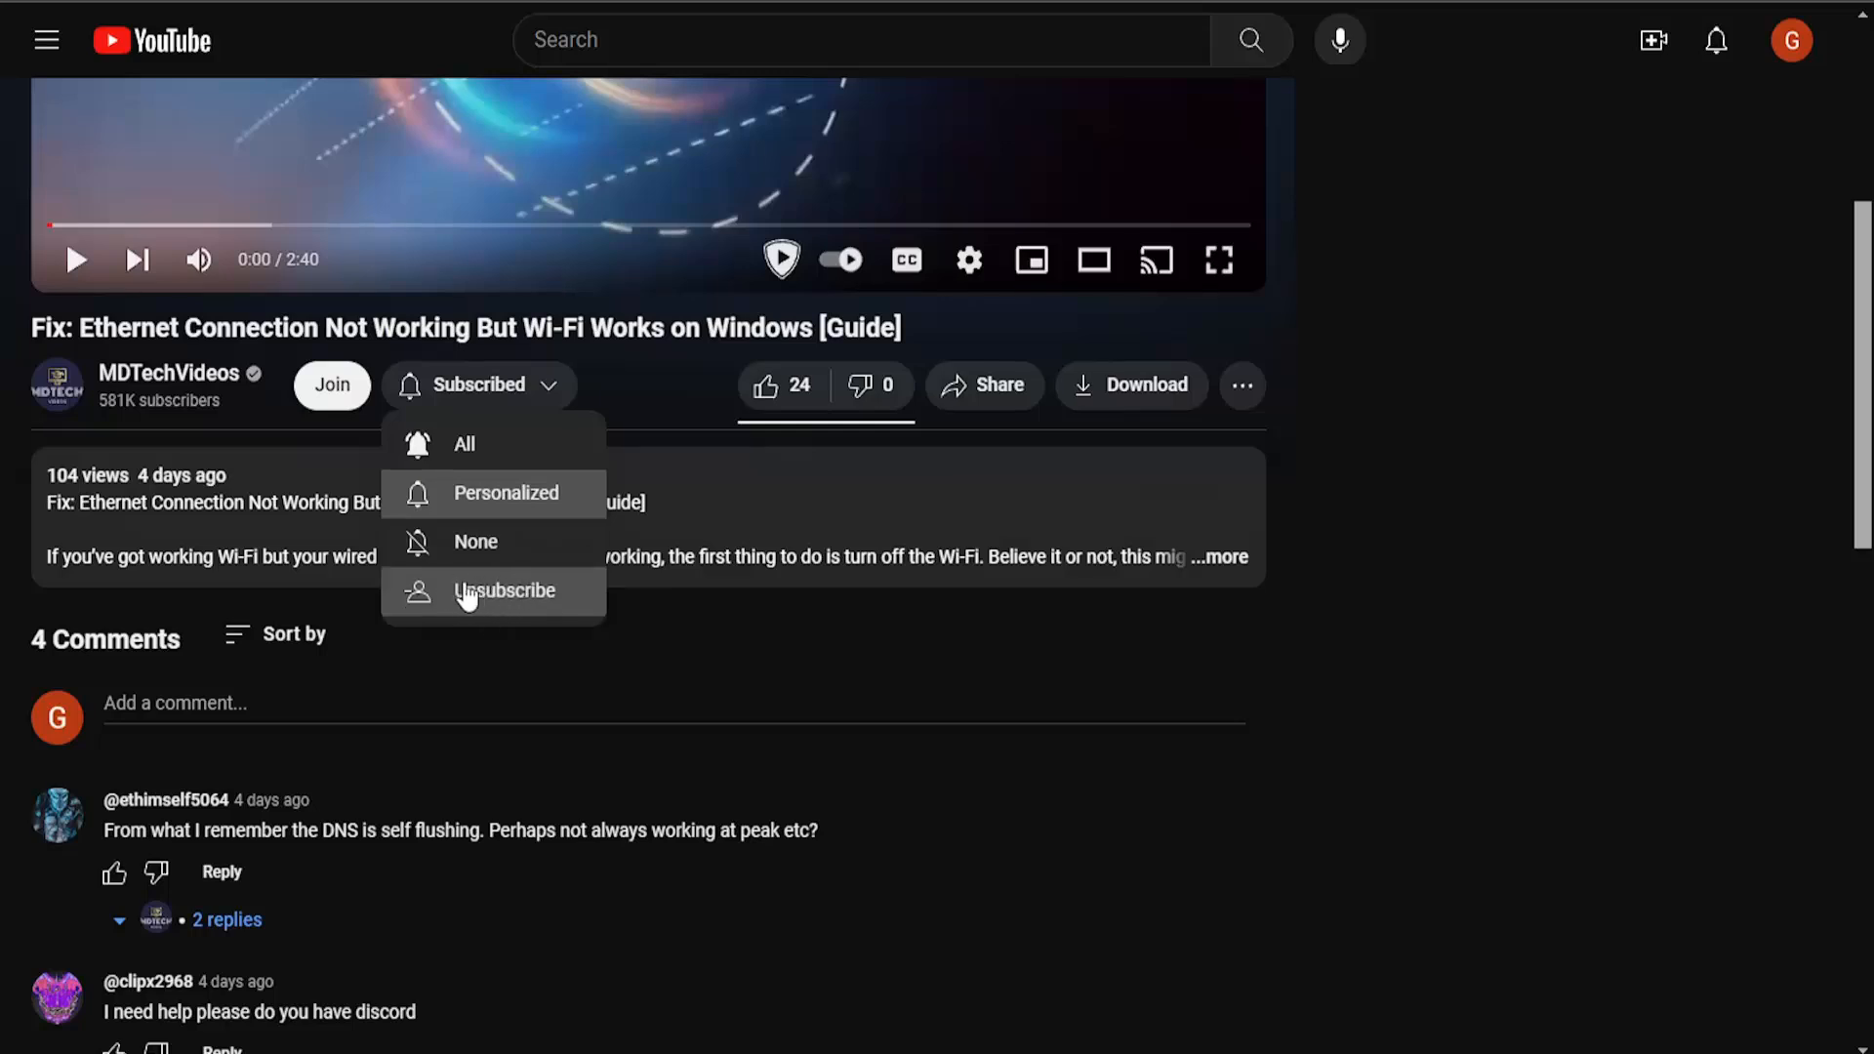
left_click(478, 383)
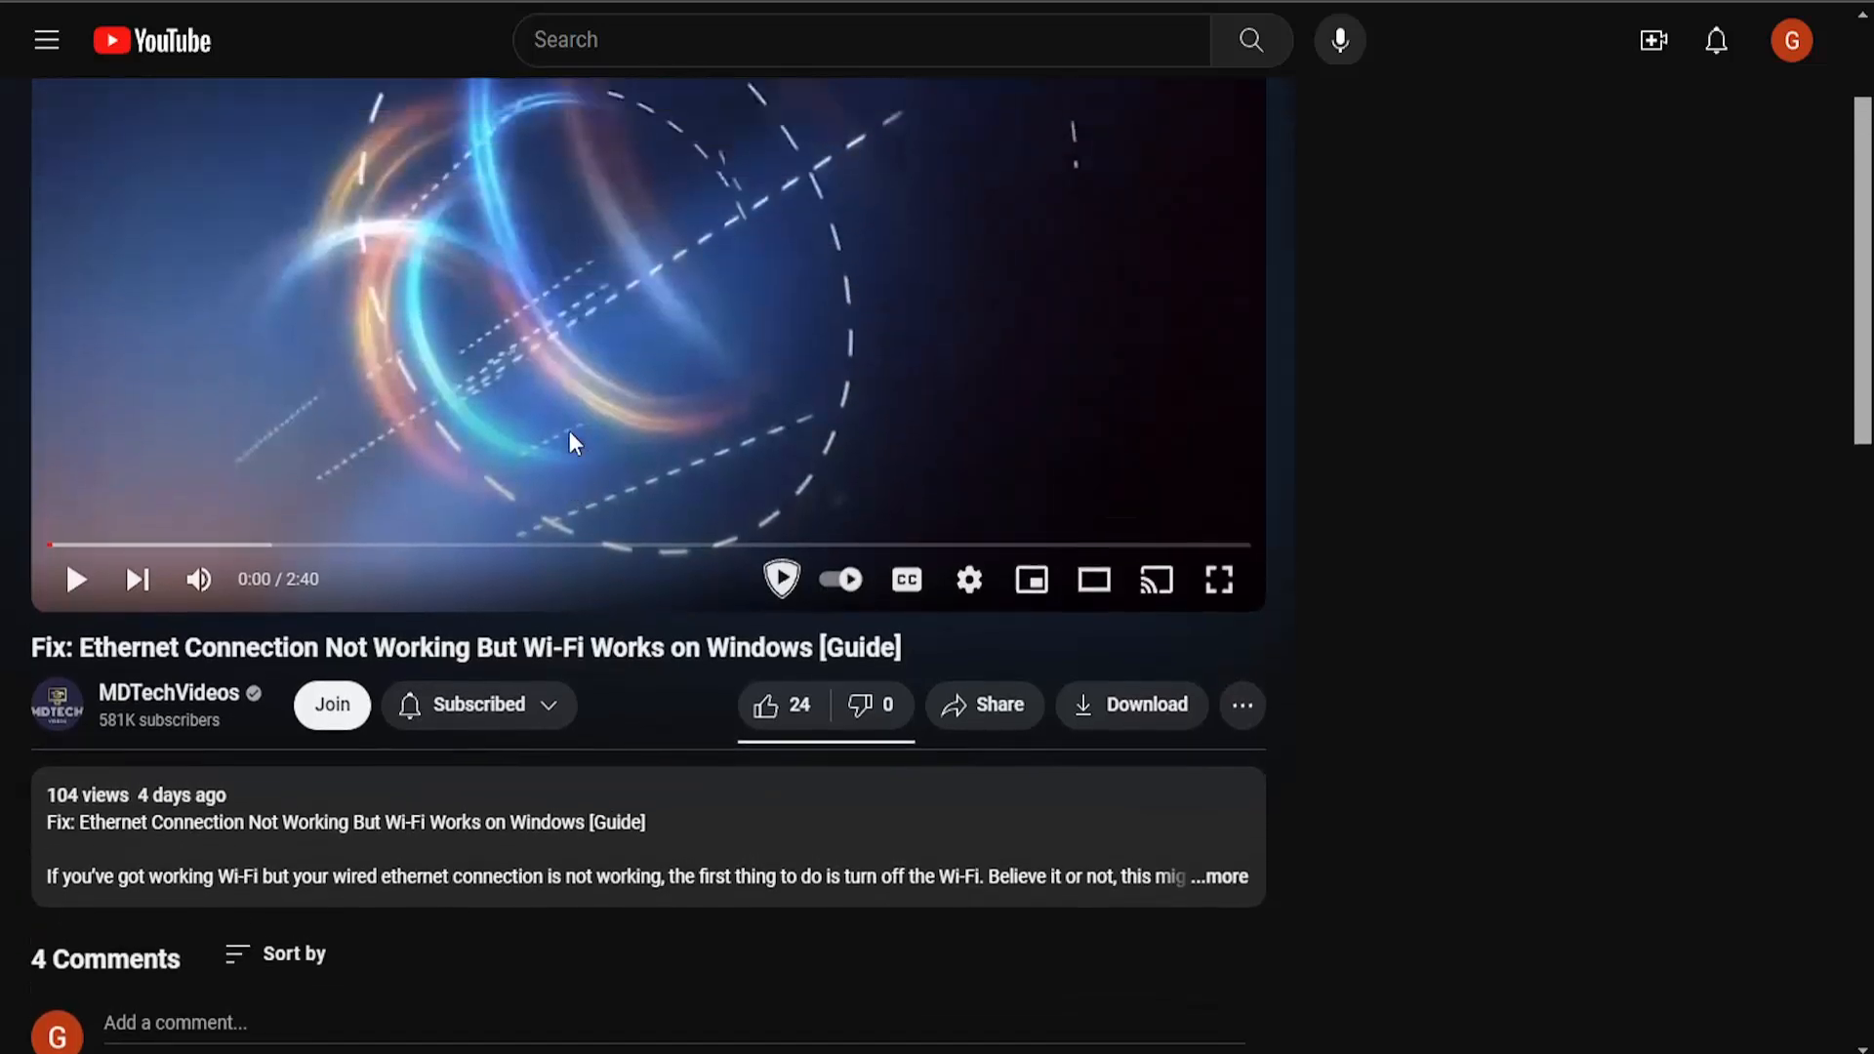
scroll("down", 3)
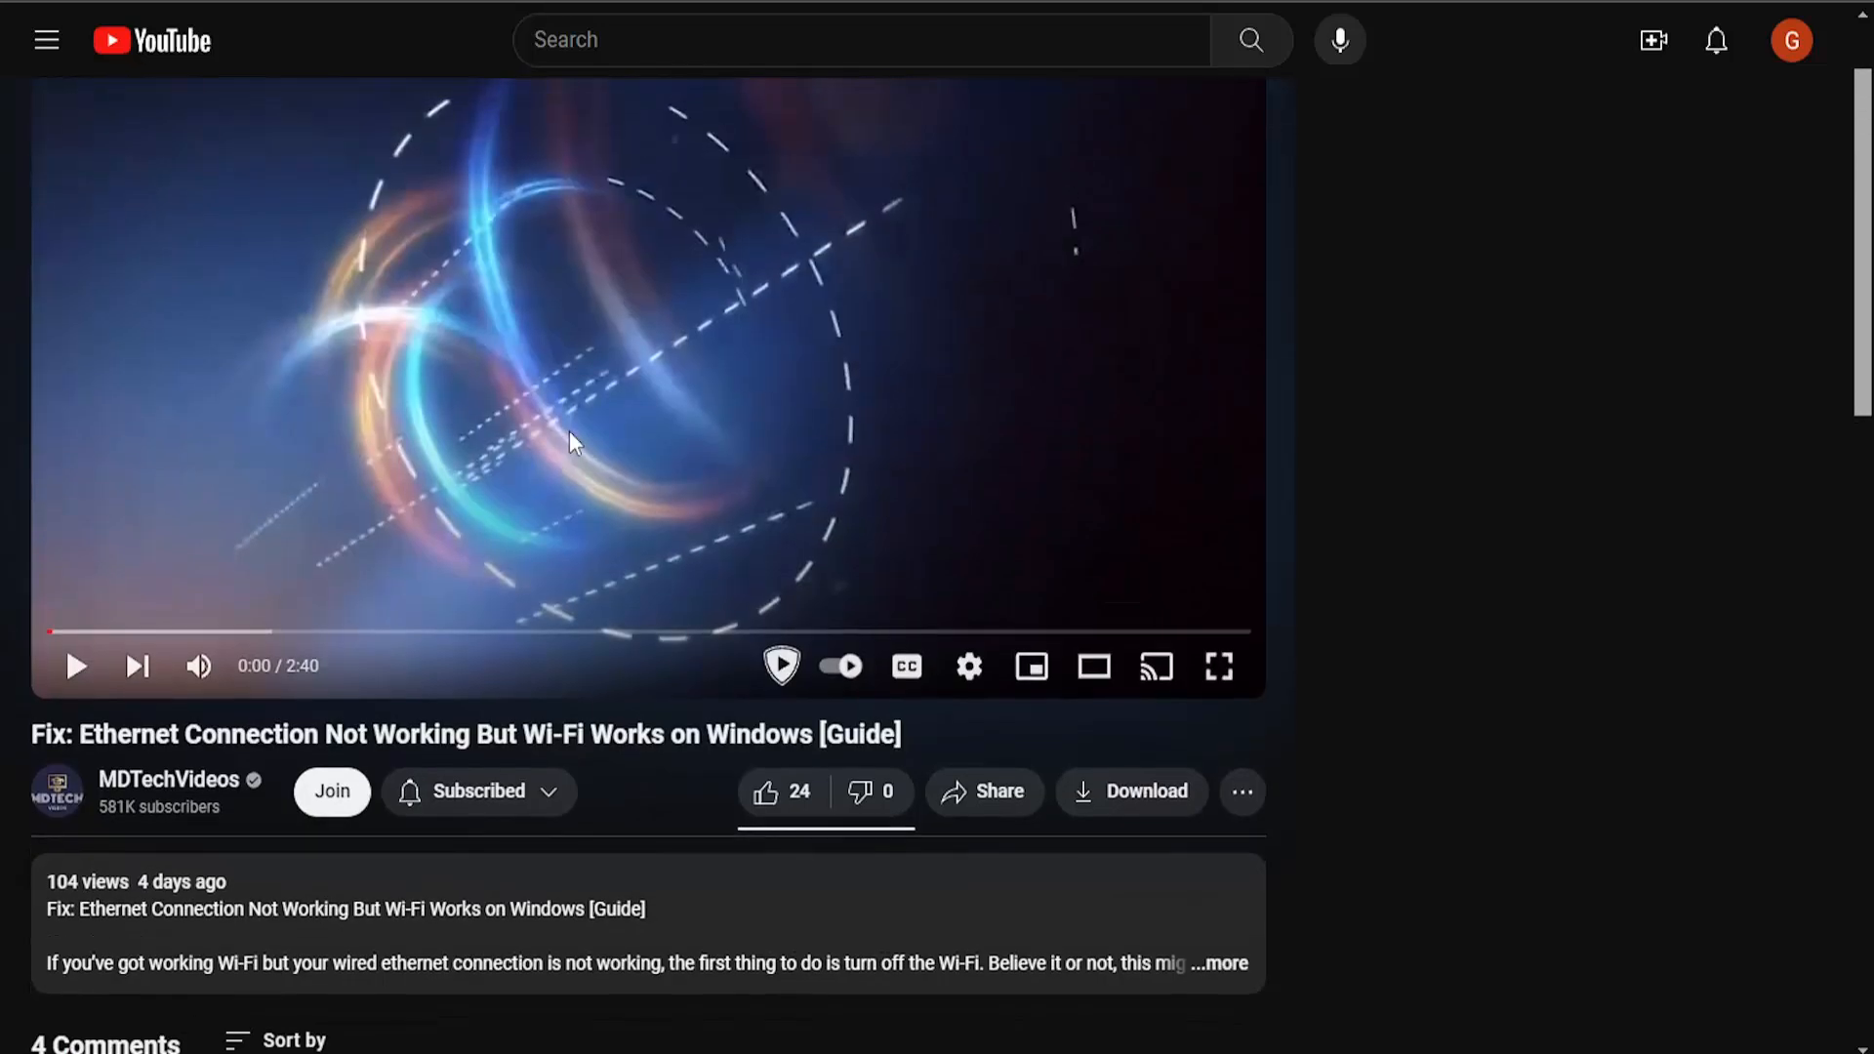